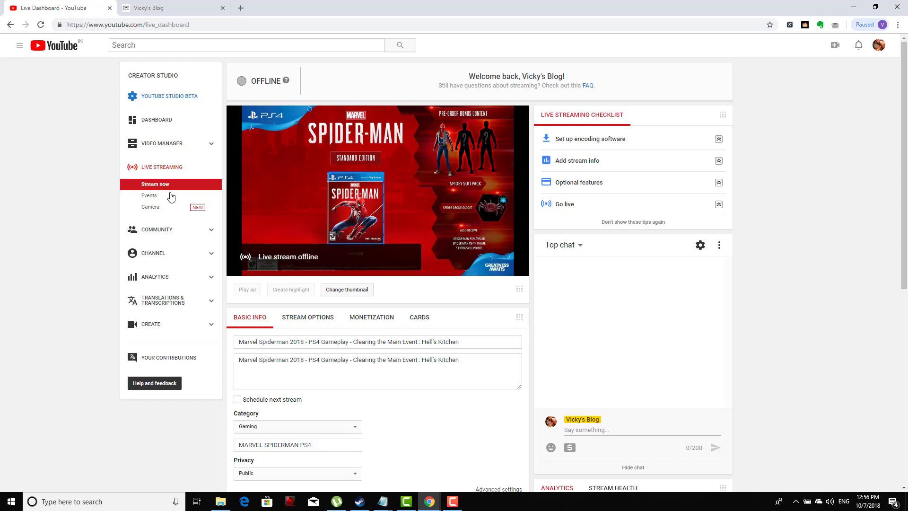
{"action": "mouse_move", "coordinate": [837, 47]}
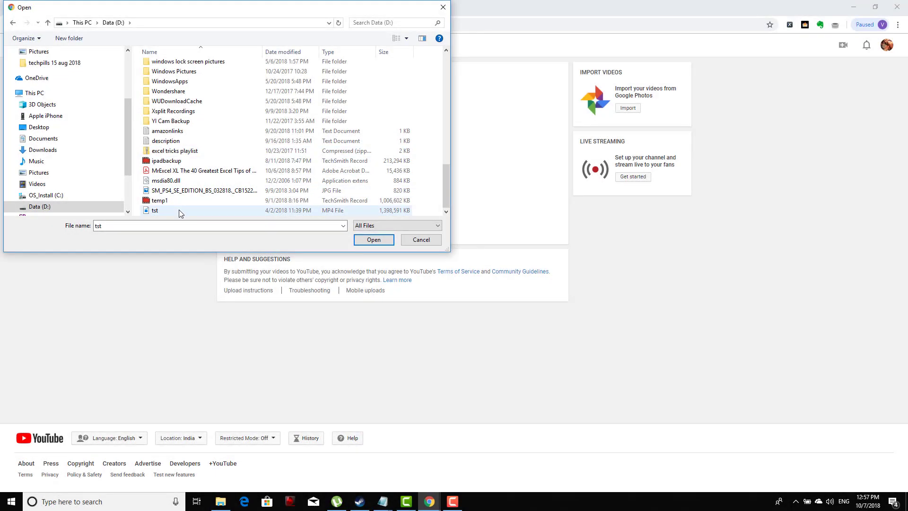
Step: Select the tst MP4 file to begin a test upload
{"action": "left_click", "coordinate": [374, 239]}
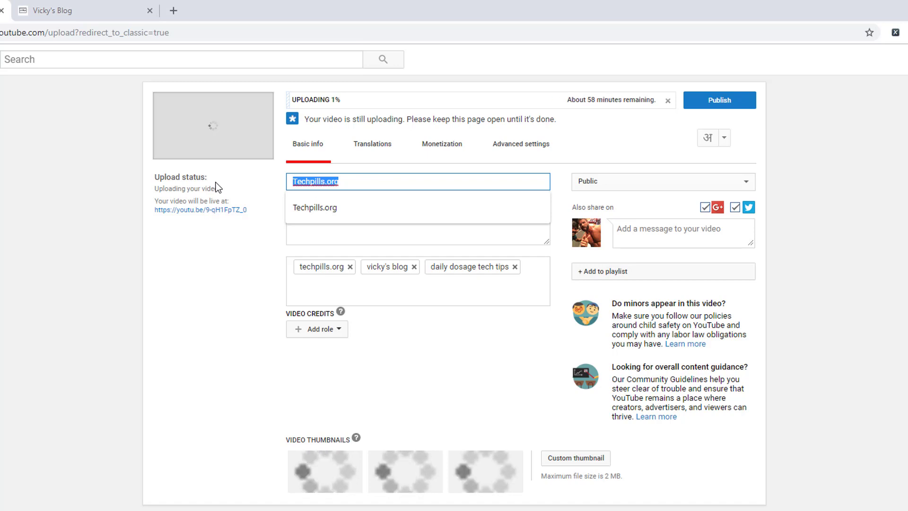
Step: Enter a description about Vicky's Blog giving a daily dosage of tech tips, then review the existing tags
{"action": "type", "text": "Vicky's Blog gives you a daily dosage of tech tips and info for easier and better usage of technological world."}
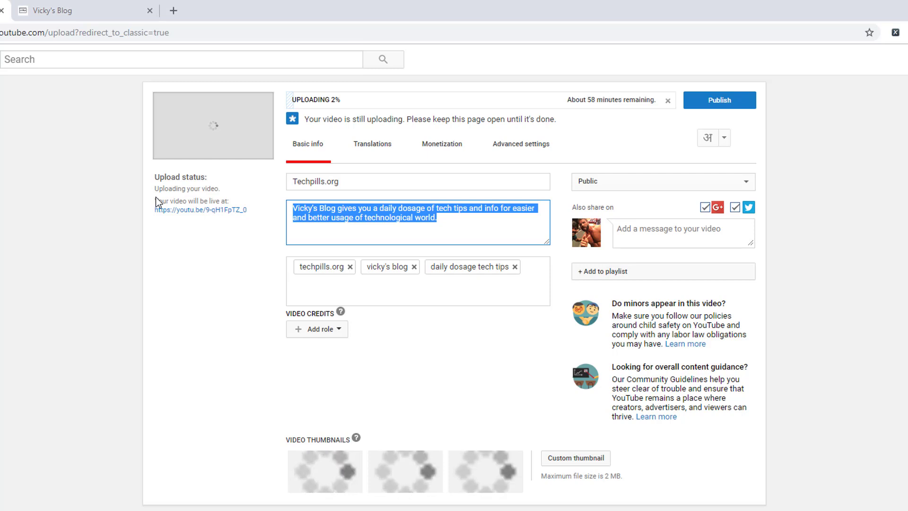
{"action": "mouse_move", "coordinate": [337, 277]}
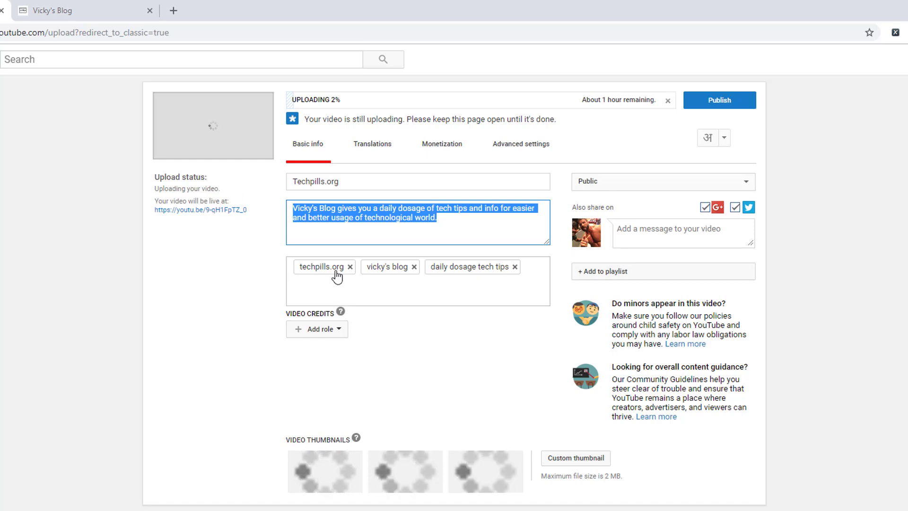
{"action": "left_click", "coordinate": [442, 144]}
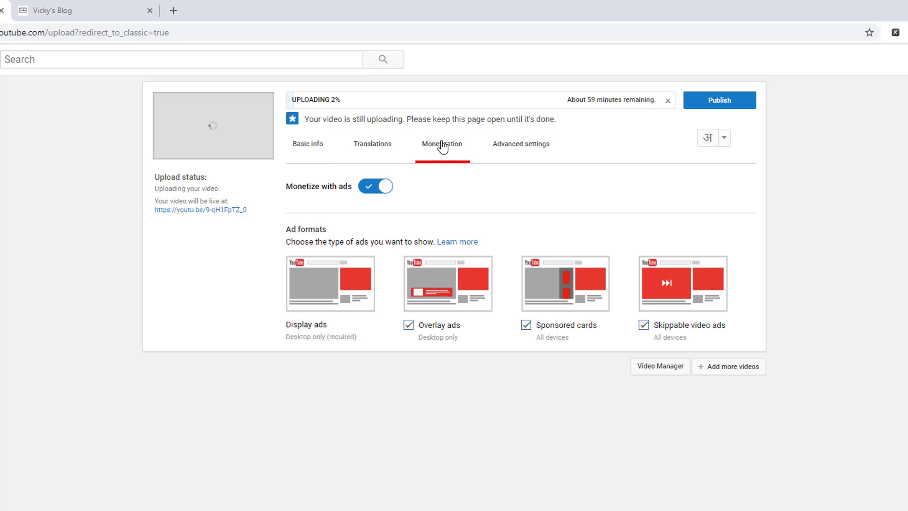
Step: Set the video's category to Howto & Style in Advanced settings
{"action": "left_click", "coordinate": [520, 143]}
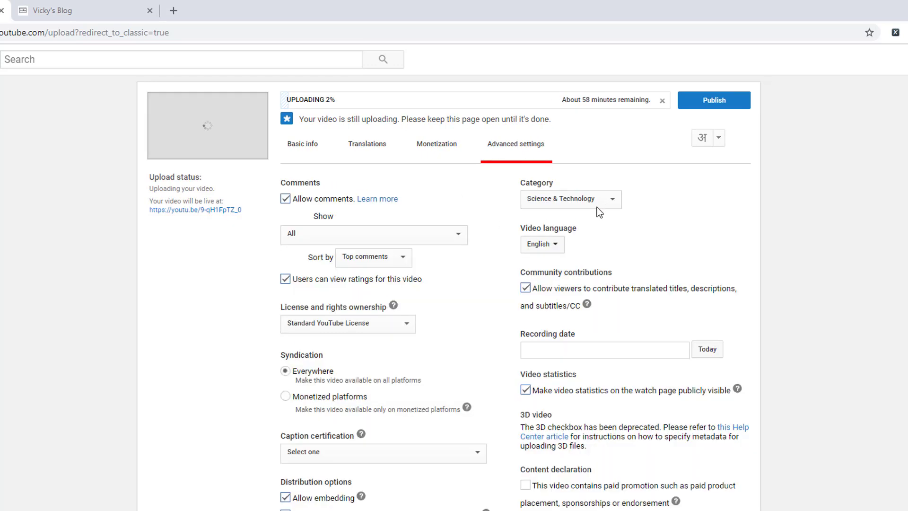
{"action": "left_click", "coordinate": [569, 200]}
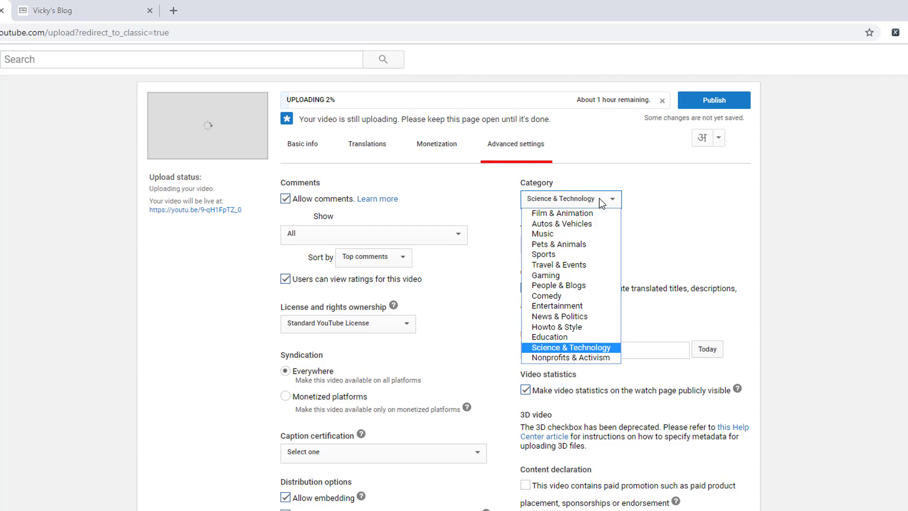
{"action": "mouse_move", "coordinate": [556, 326]}
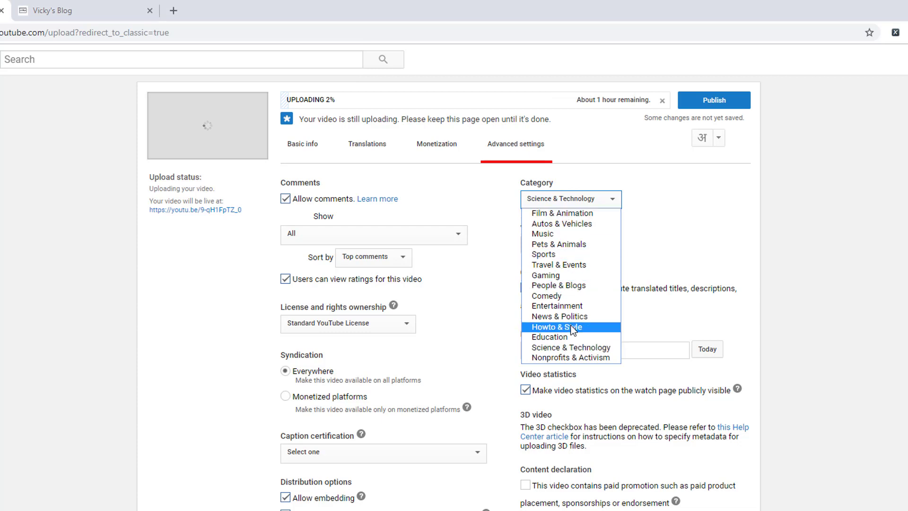
{"action": "left_click", "coordinate": [556, 326]}
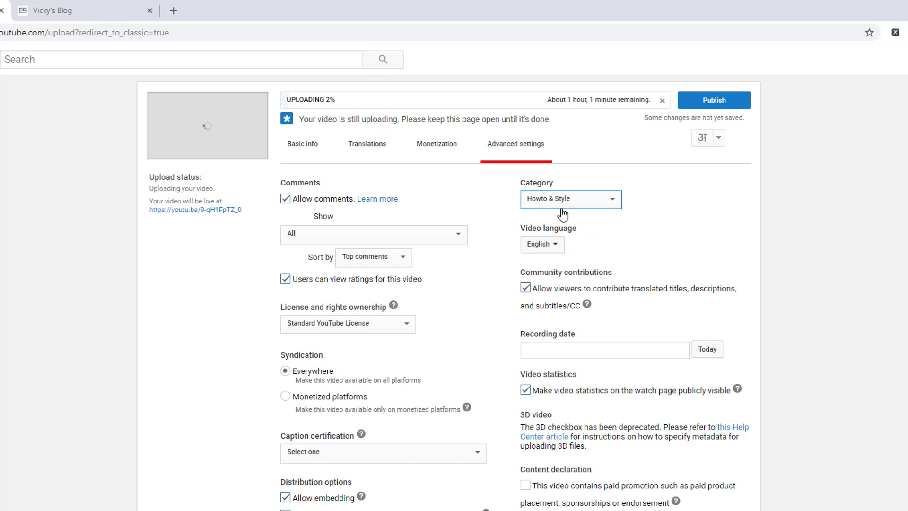
{"action": "mouse_move", "coordinate": [530, 194]}
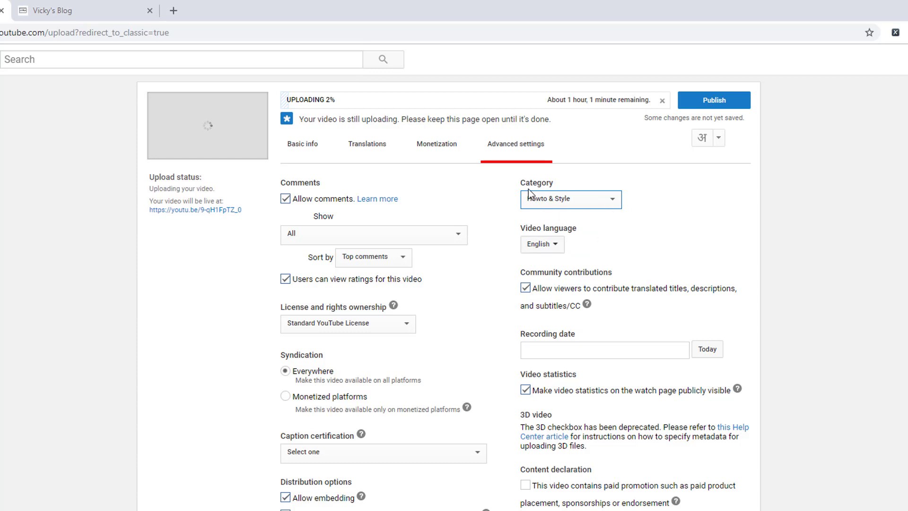
{"action": "left_click", "coordinate": [302, 143]}
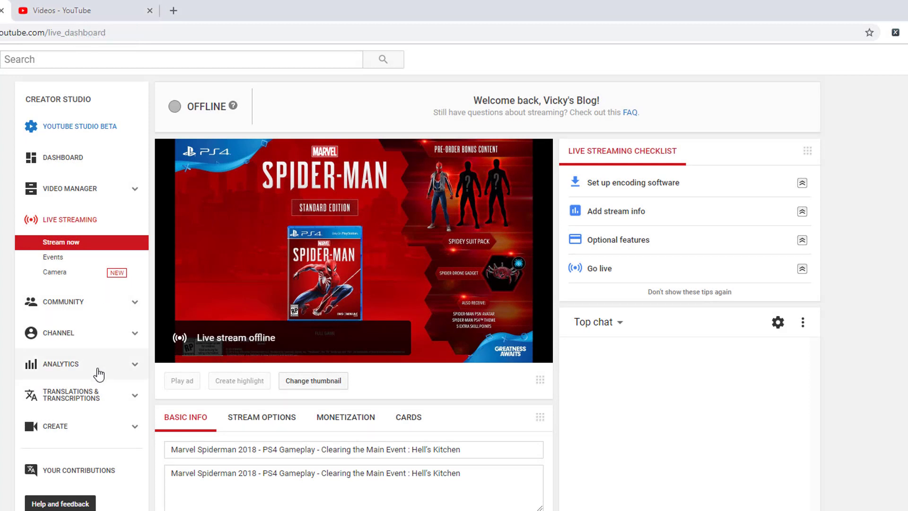
{"action": "mouse_move", "coordinate": [66, 184]}
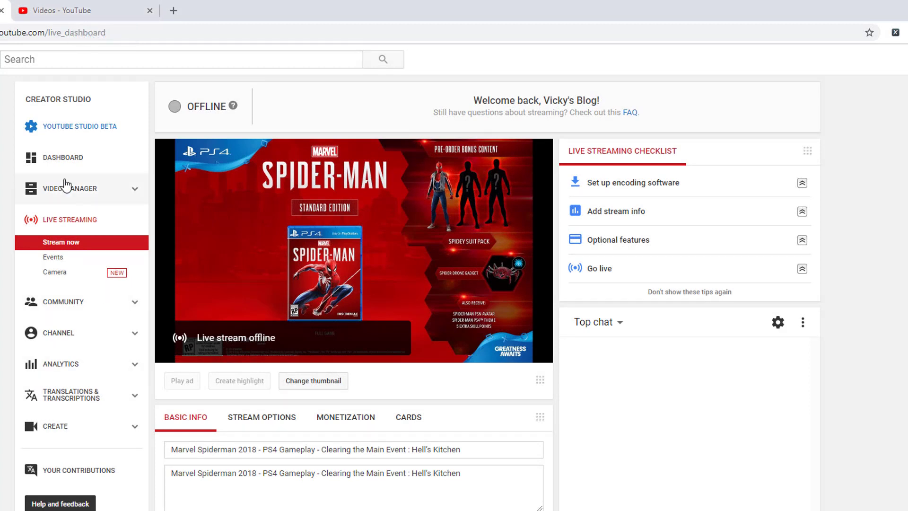
{"action": "mouse_move", "coordinate": [156, 383]}
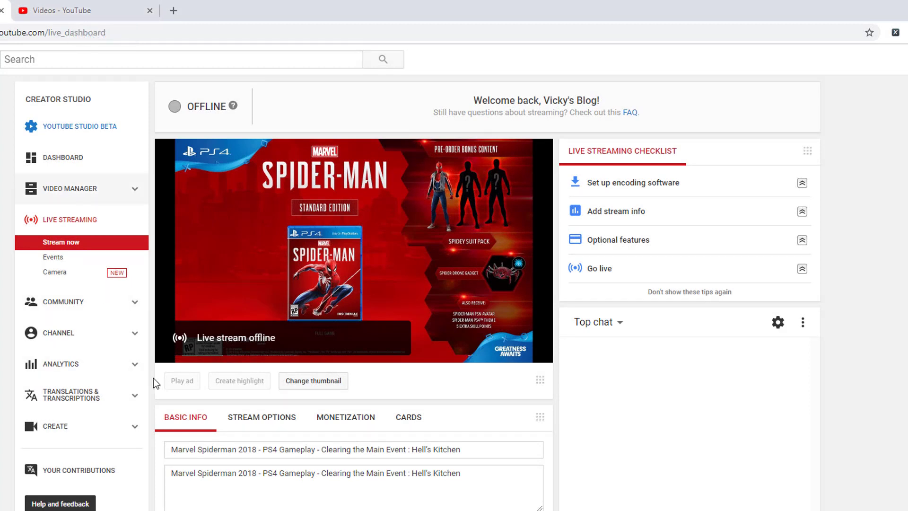
{"action": "mouse_move", "coordinate": [68, 332]}
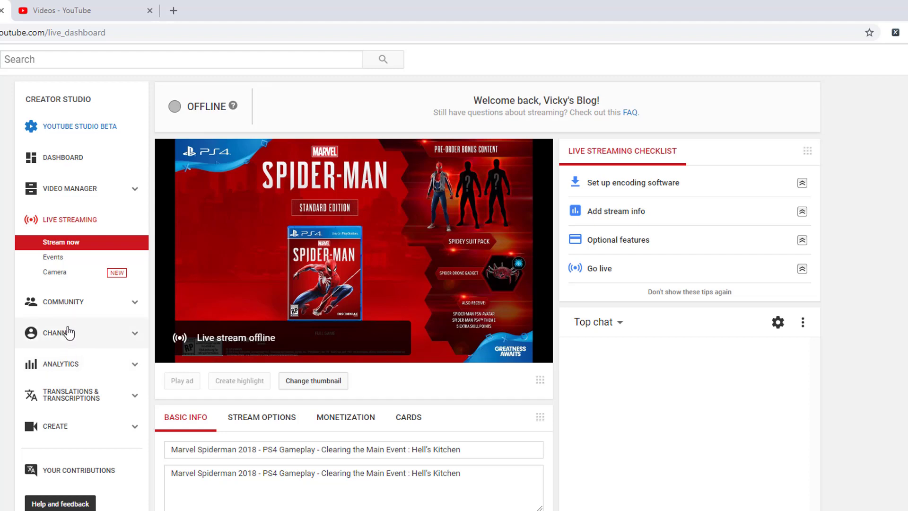
{"action": "mouse_move", "coordinate": [104, 335]}
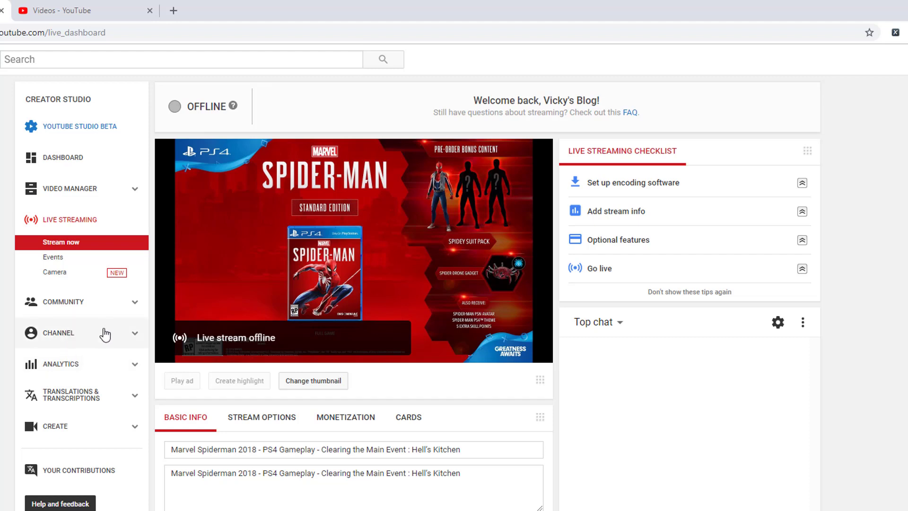
{"action": "mouse_move", "coordinate": [68, 338]}
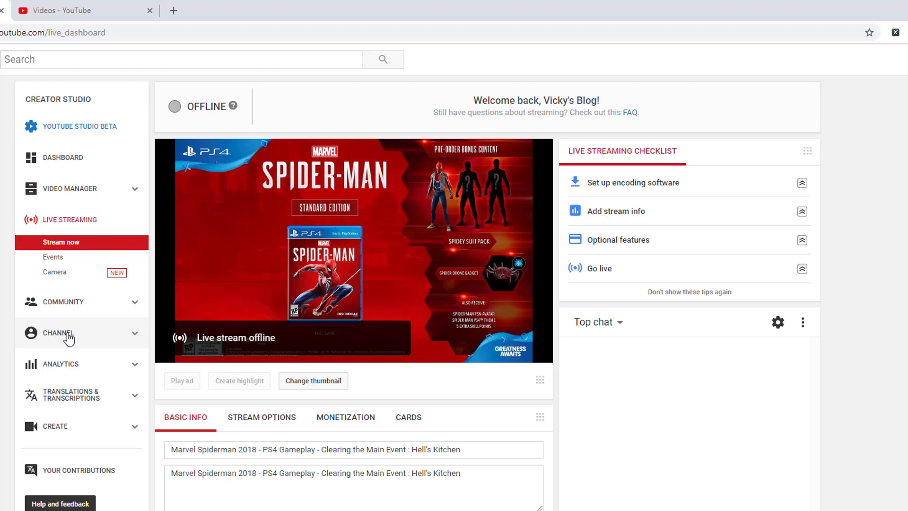
Step: Go to the channel's Status and Features page from the sidebar
{"action": "left_click", "coordinate": [59, 333]}
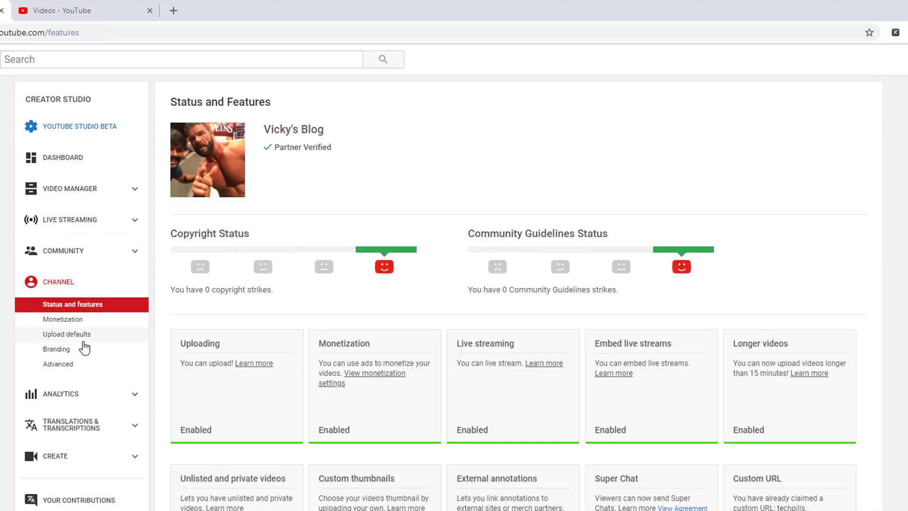
{"action": "mouse_move", "coordinate": [101, 340]}
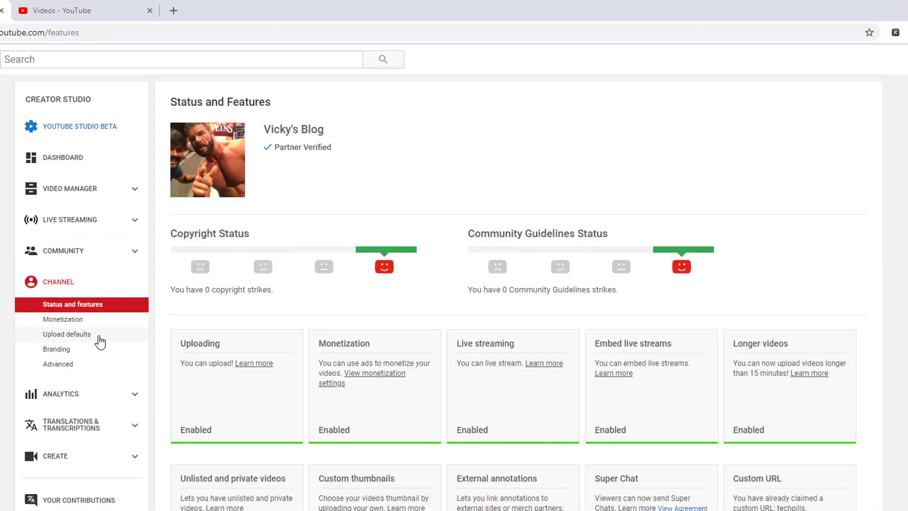
Step: In Upload Defaults, set privacy to Private and category to Howto & Style
{"action": "left_click", "coordinate": [66, 334]}
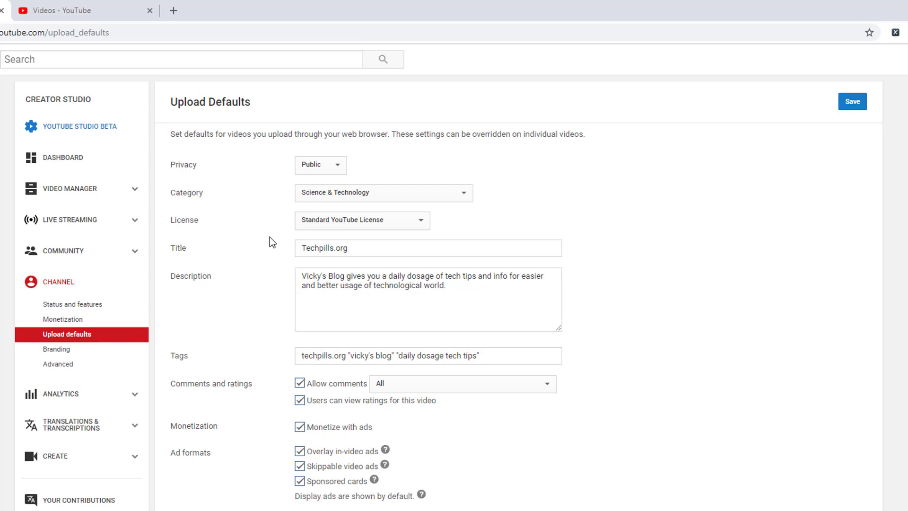
{"action": "left_click", "coordinate": [321, 164]}
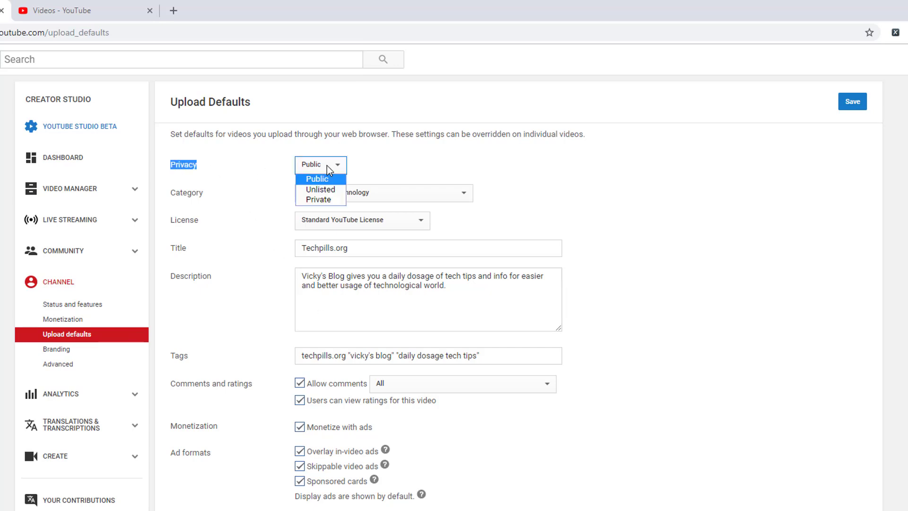
{"action": "mouse_move", "coordinate": [319, 199]}
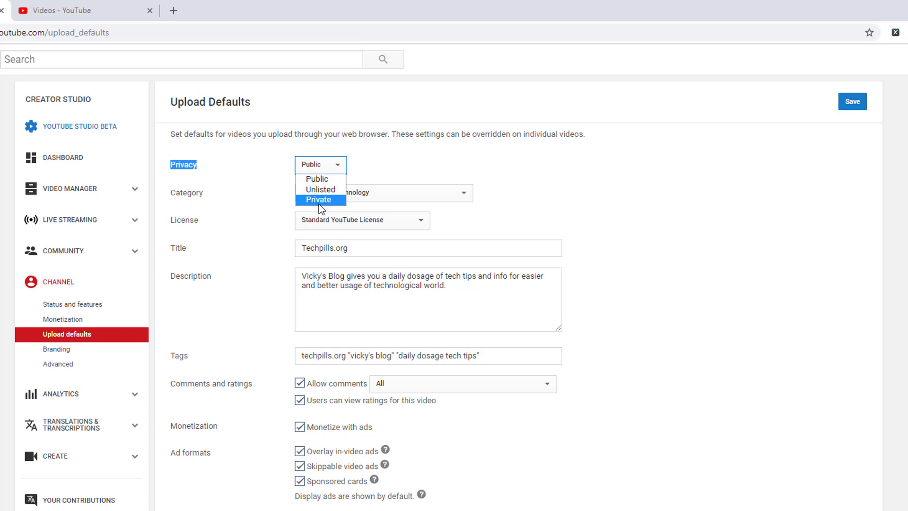
{"action": "left_click", "coordinate": [319, 200]}
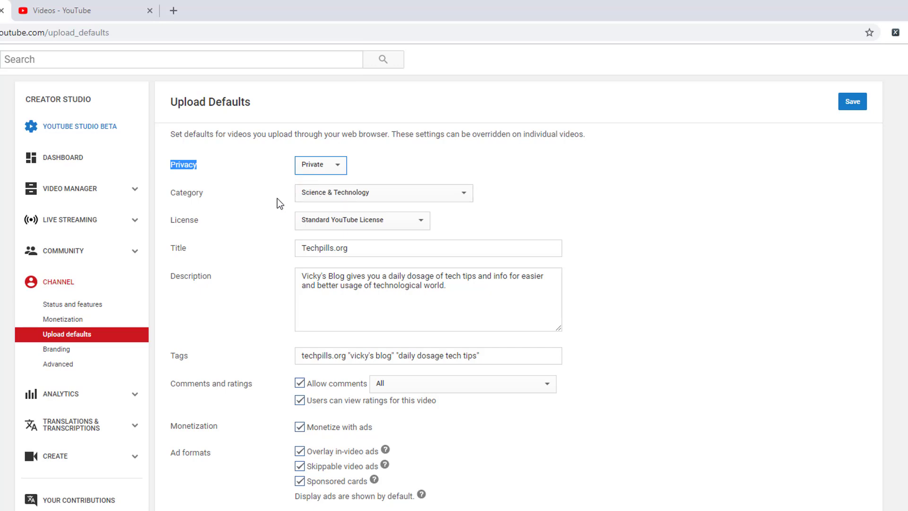
{"action": "mouse_move", "coordinate": [339, 202]}
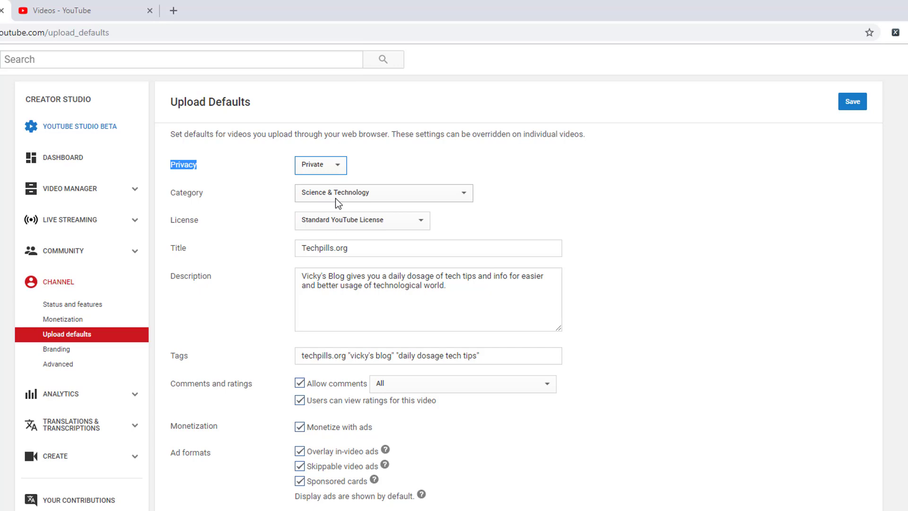
{"action": "left_click", "coordinate": [383, 193]}
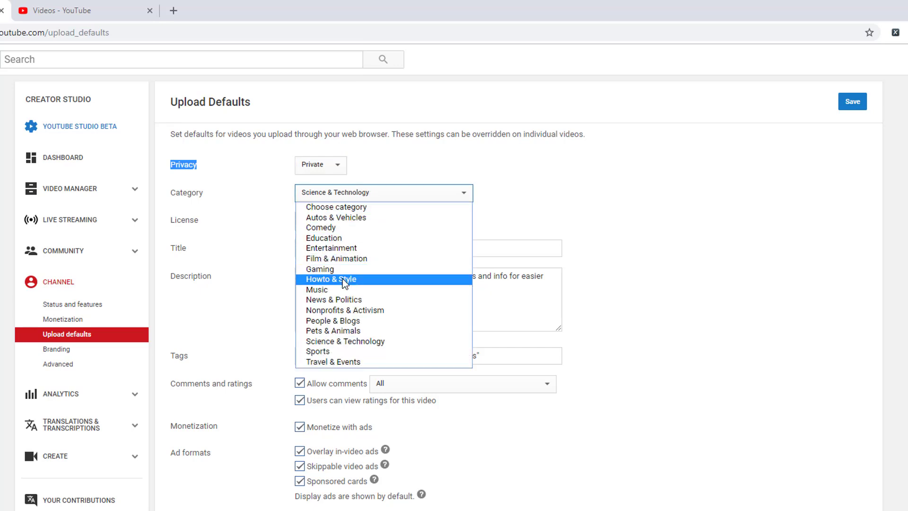
{"action": "left_click", "coordinate": [331, 279]}
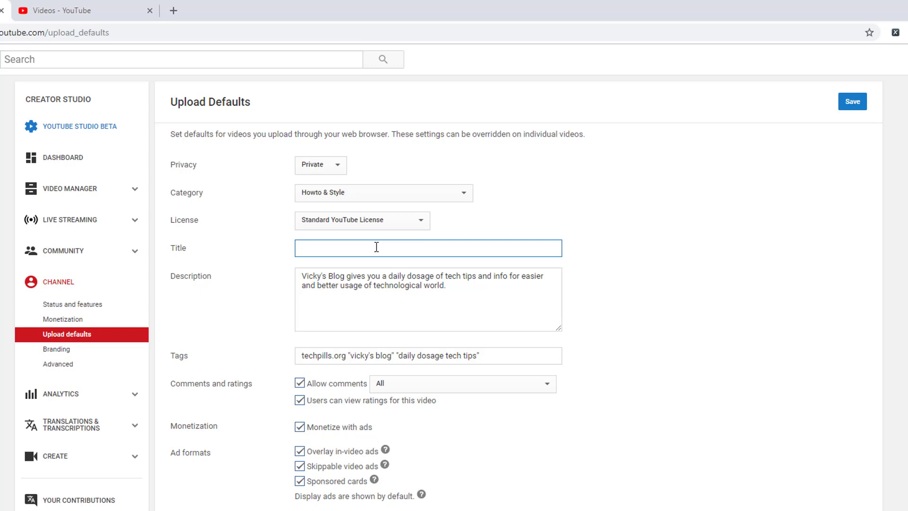
Step: Replace the default description with the subscribe and social links
{"action": "left_click", "coordinate": [428, 298]}
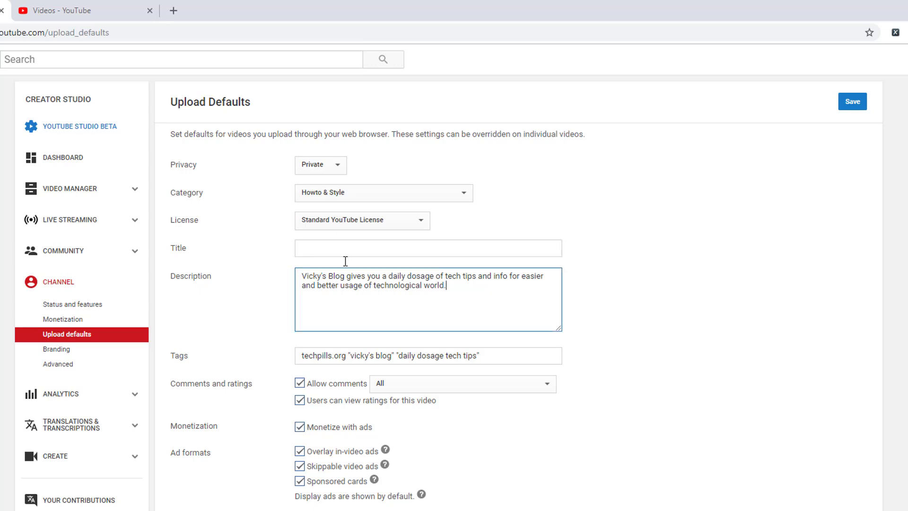
{"action": "key", "text": "ctrl+a"}
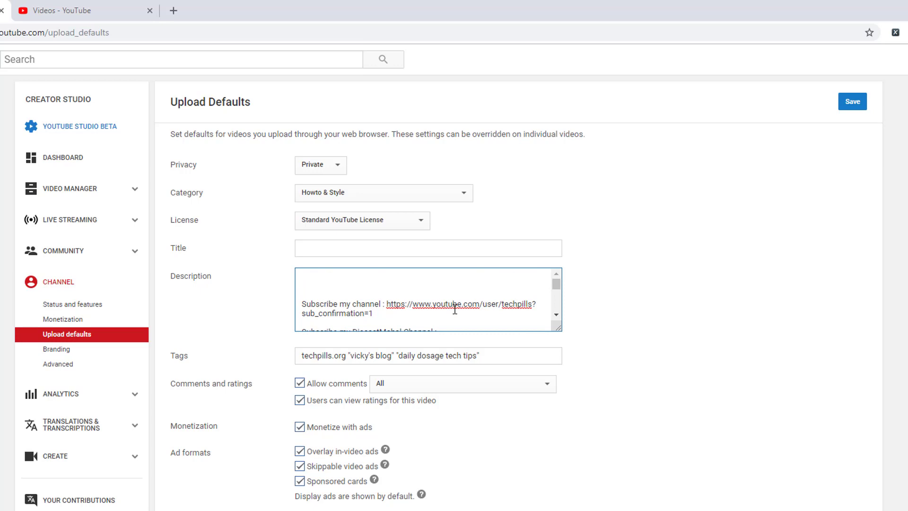
{"action": "mouse_move", "coordinate": [325, 392]}
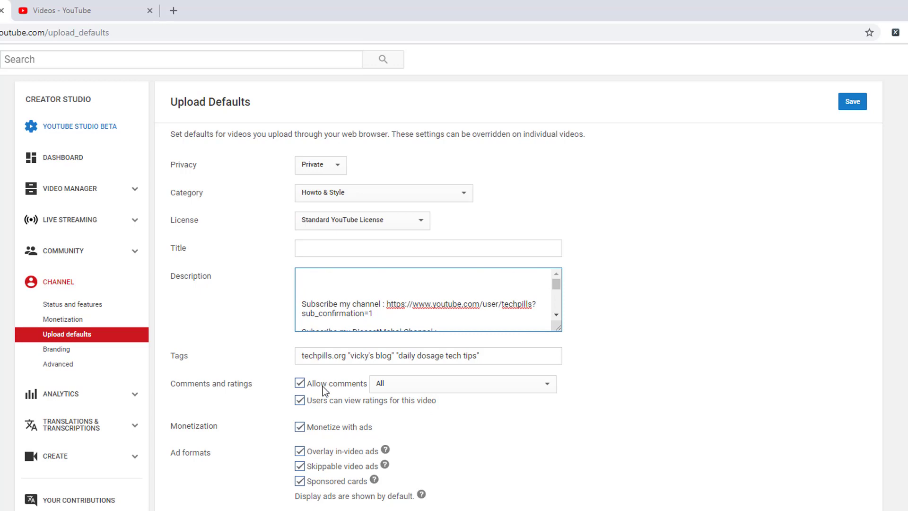
{"action": "mouse_move", "coordinate": [510, 458]}
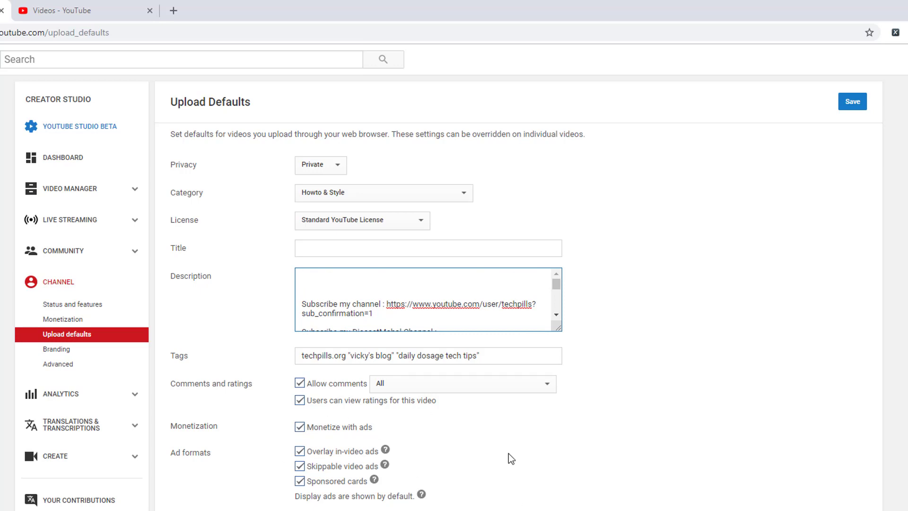
Step: Enable Automatic mid-roll ads under Ad breaks in the upload defaults
{"action": "scroll", "scroll_direction": "down", "scroll_amount": 3}
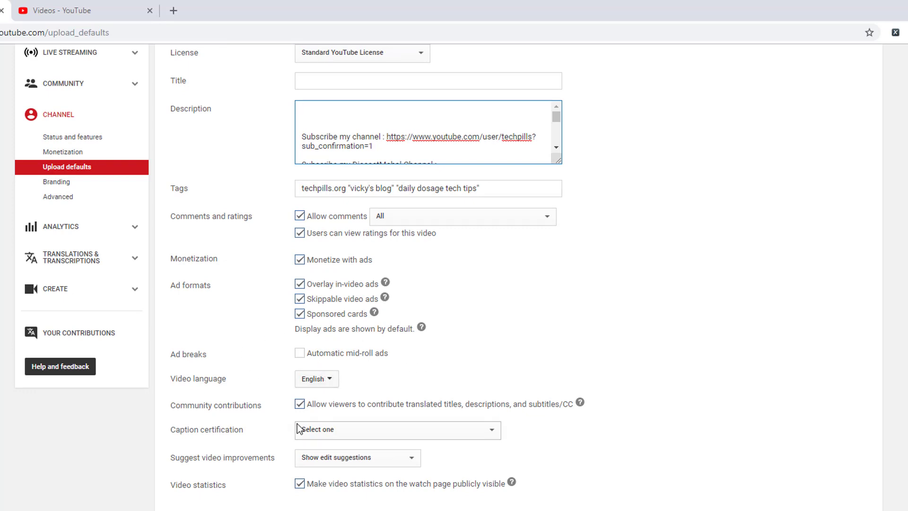
{"action": "left_click", "coordinate": [300, 353]}
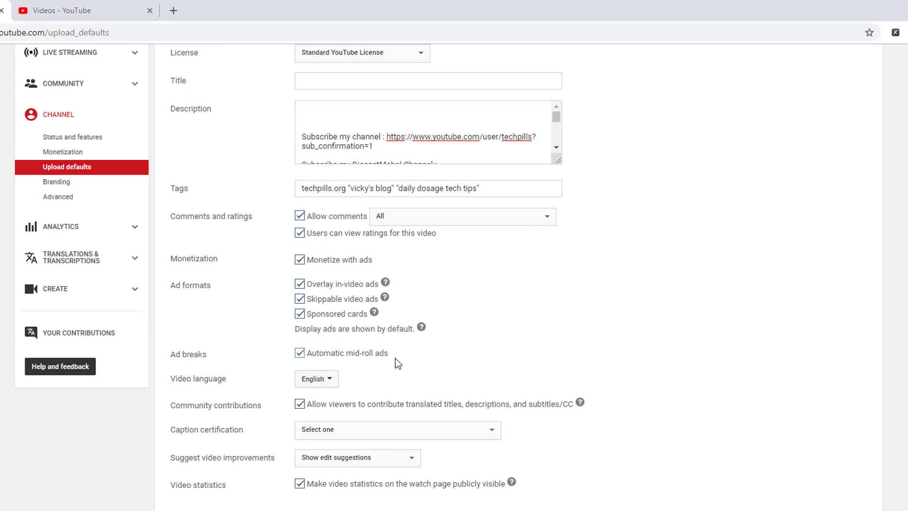
{"action": "mouse_move", "coordinate": [183, 440]}
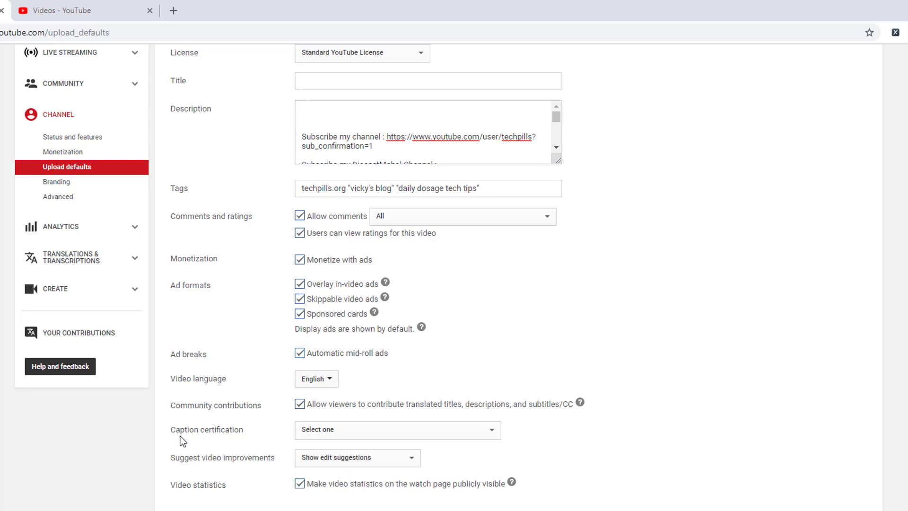
{"action": "mouse_move", "coordinate": [297, 416]}
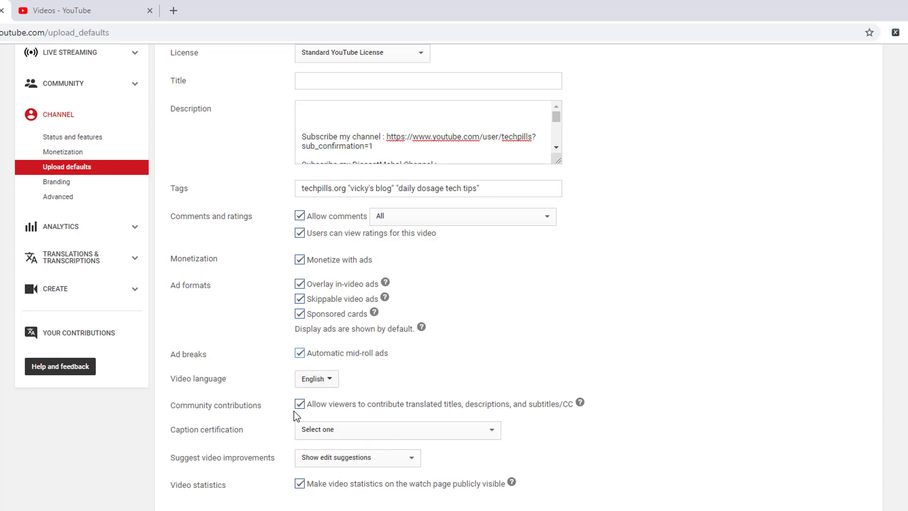
{"action": "left_click", "coordinate": [316, 379]}
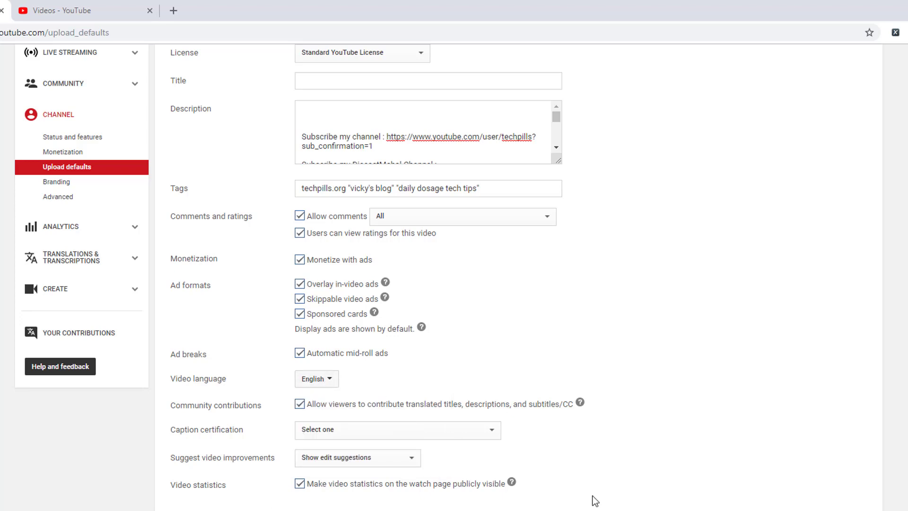
{"action": "mouse_move", "coordinate": [400, 398]}
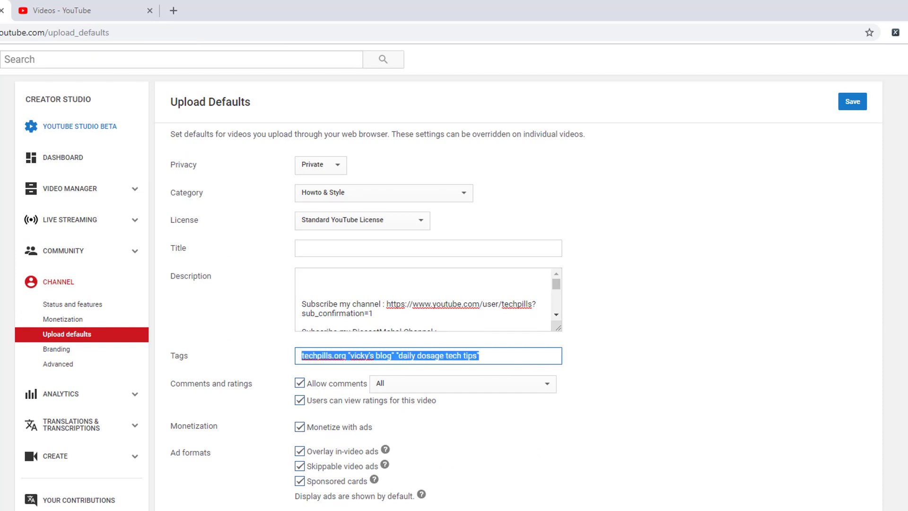
Step: Set default tags to ps4 marvel spiderman, excel tips and tricks, tech news
{"action": "type", "text": "psr"}
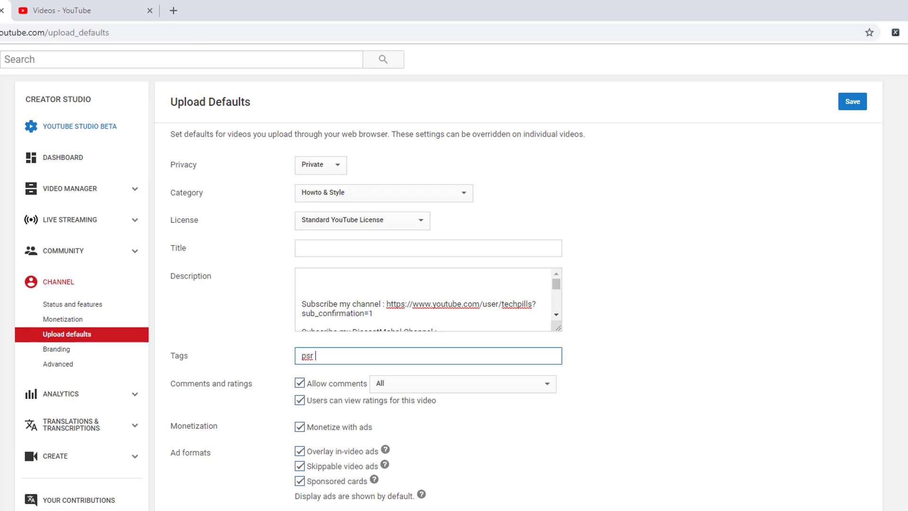
{"action": "type", "text": "4 marvel spider,"}
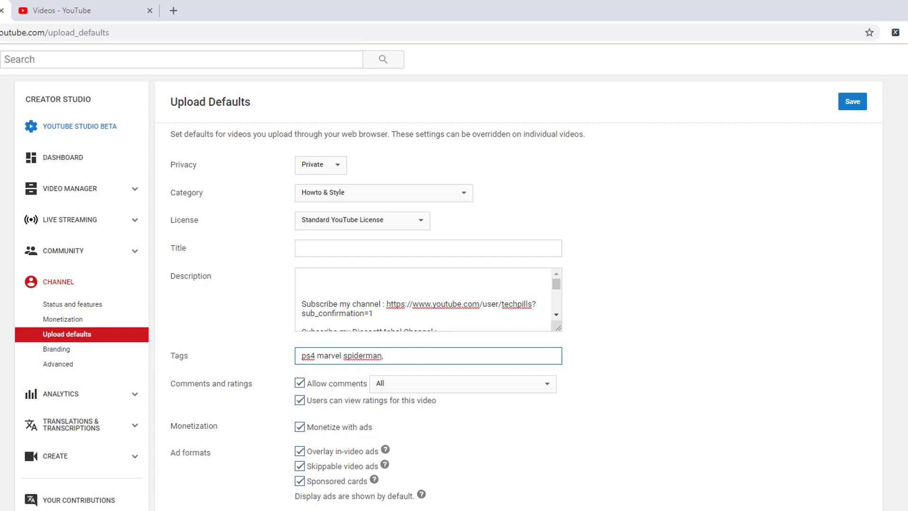
{"action": "type", "text": "excel tips and tr"}
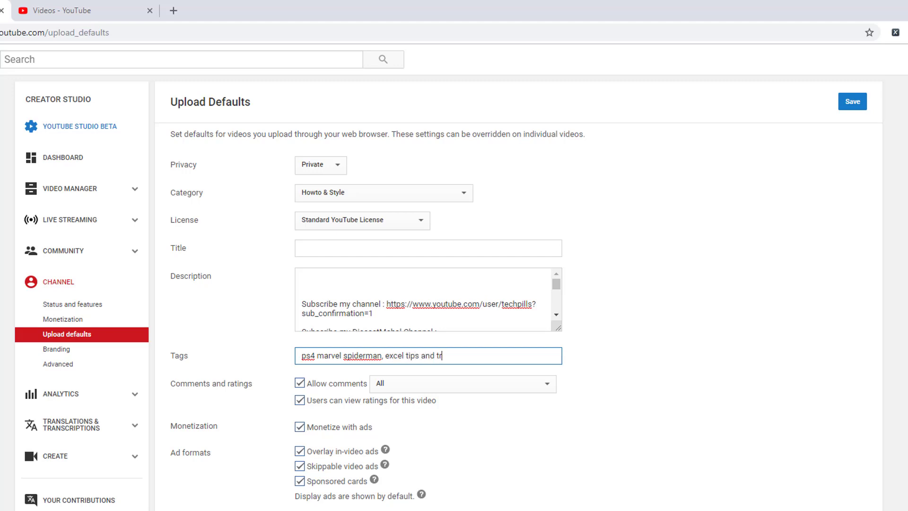
{"action": "type", "text": "icks,"}
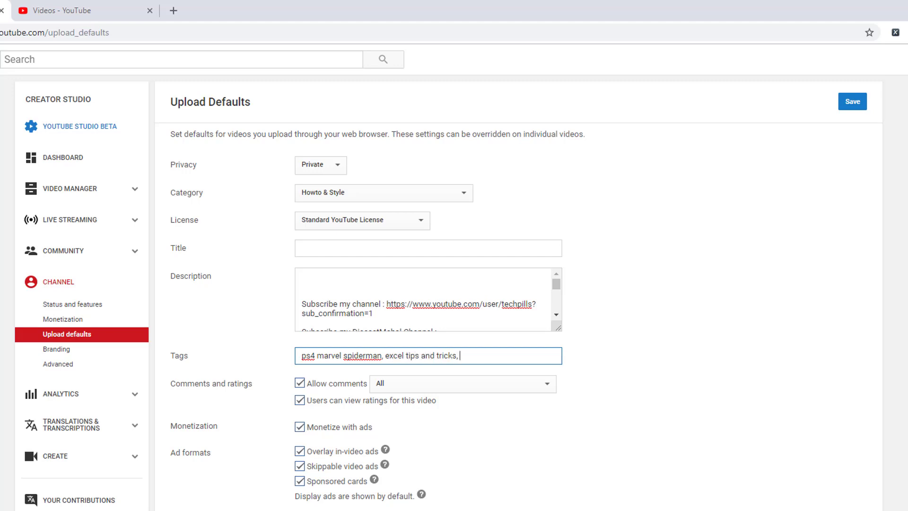
{"action": "type", "text": "tec"}
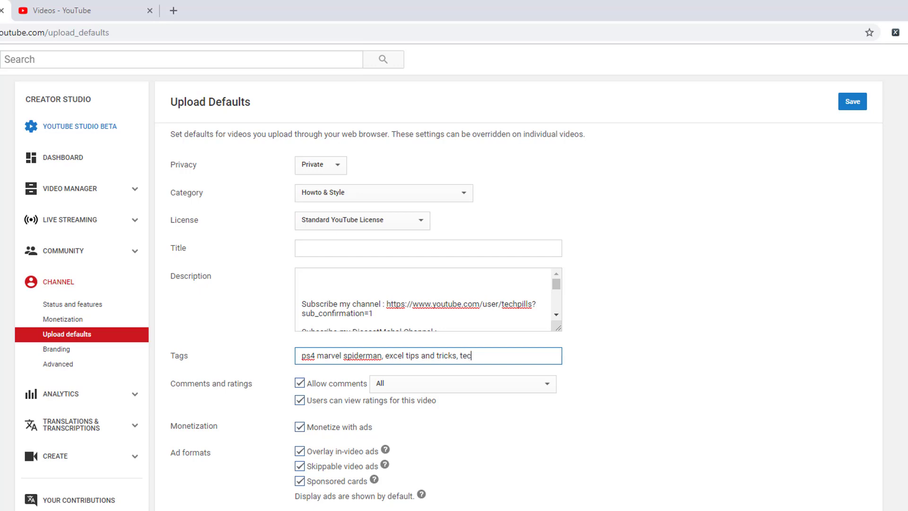
{"action": "type", "text": "h news"}
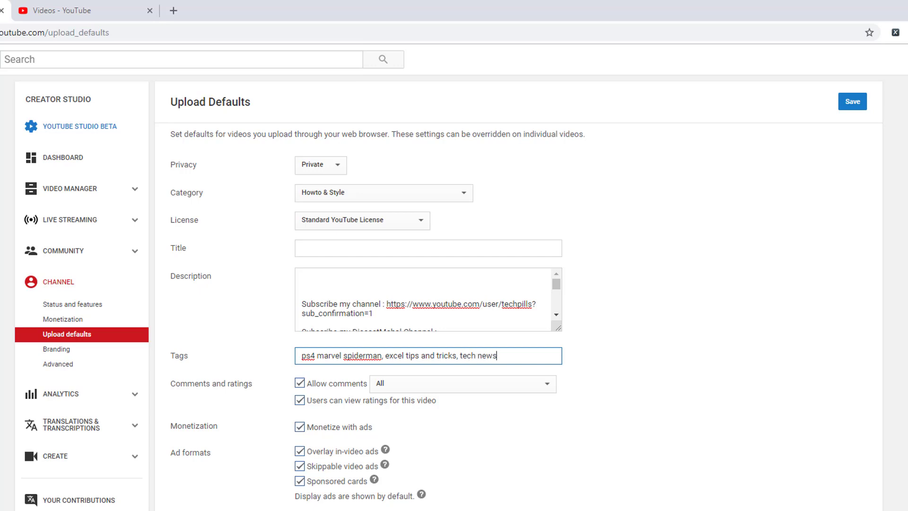
{"action": "mouse_move", "coordinate": [378, 239]}
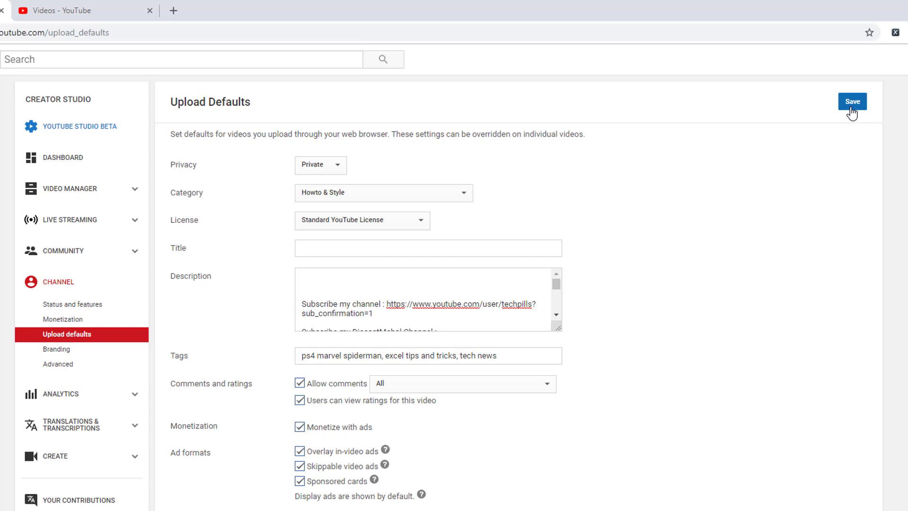
Step: Save the upload defaults and choose Upload video from the create menu
{"action": "left_click", "coordinate": [852, 102]}
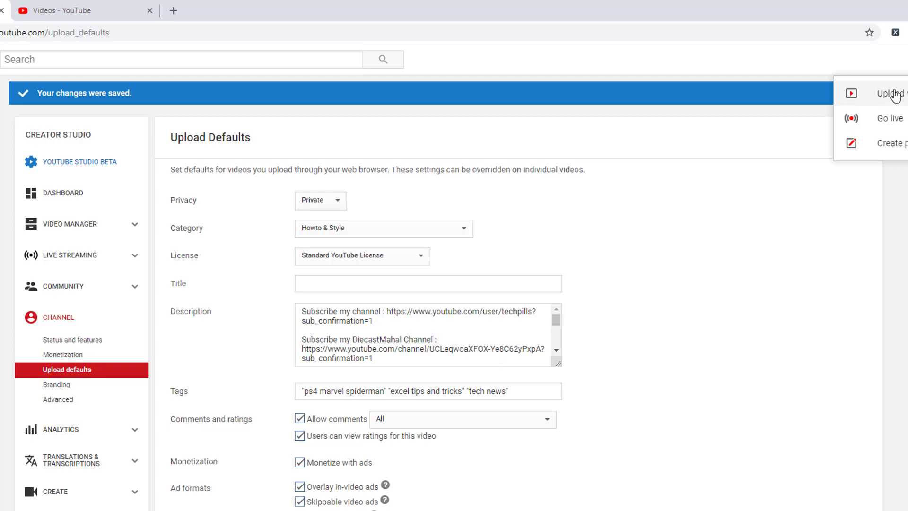
{"action": "left_click", "coordinate": [892, 94]}
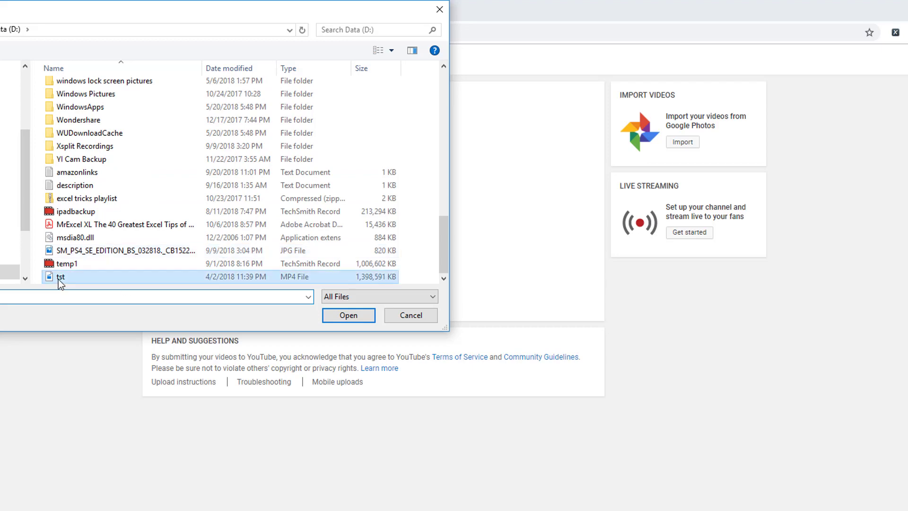
Step: Select the tst MP4 file so the upload starts with the saved defaults prefilled
{"action": "left_click", "coordinate": [349, 315]}
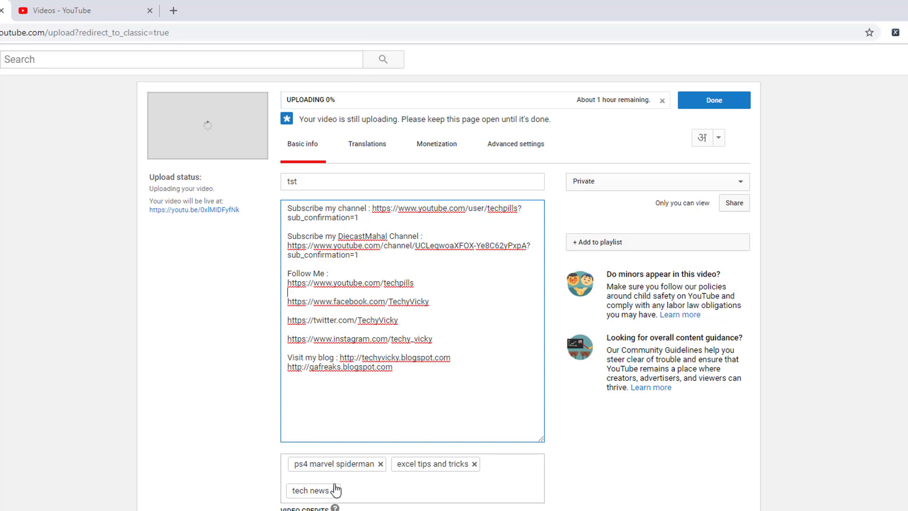
{"action": "left_click", "coordinate": [442, 144]}
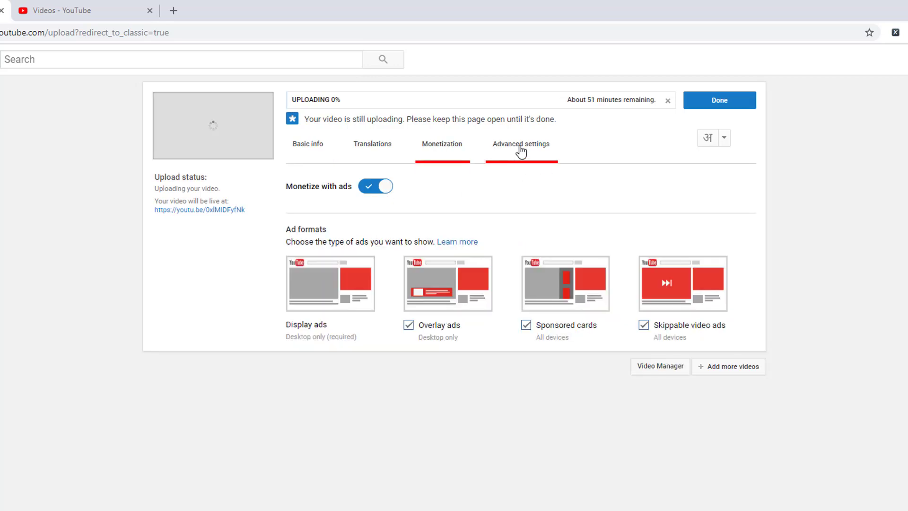
{"action": "left_click", "coordinate": [520, 144]}
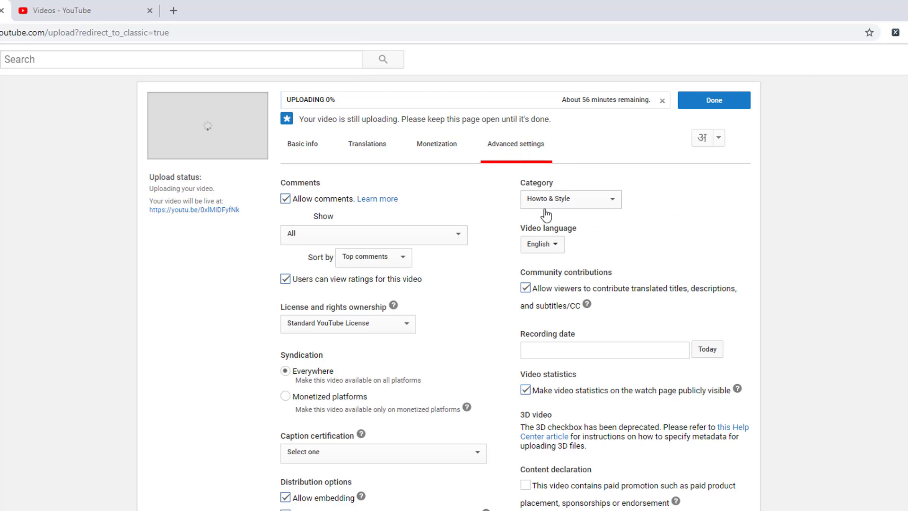
{"action": "mouse_move", "coordinate": [566, 210]}
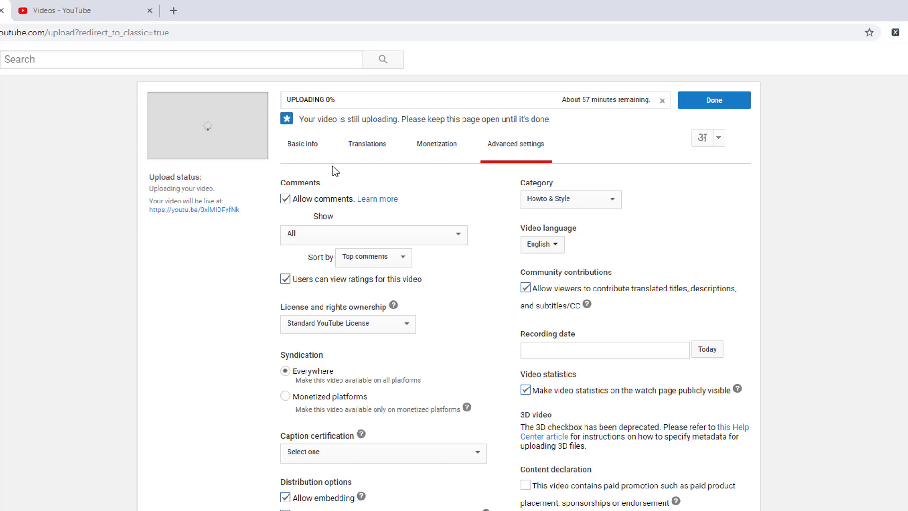
{"action": "left_click", "coordinate": [302, 143]}
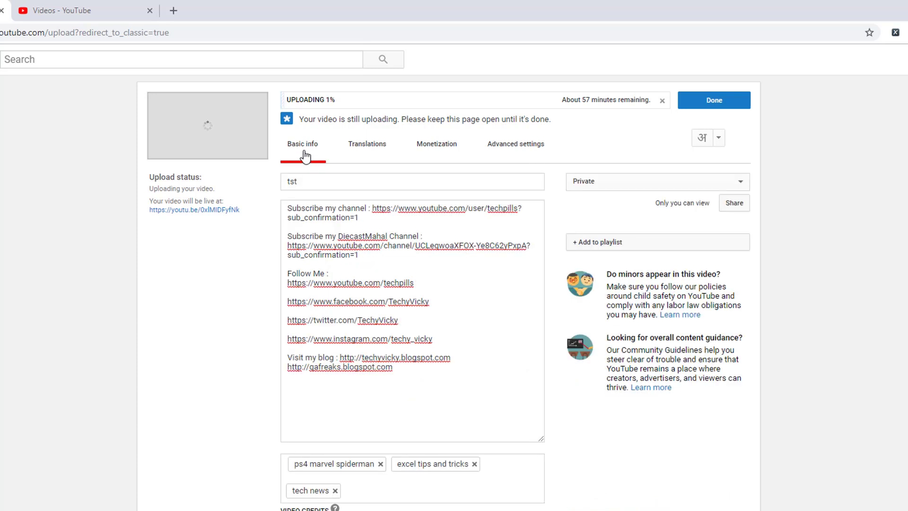